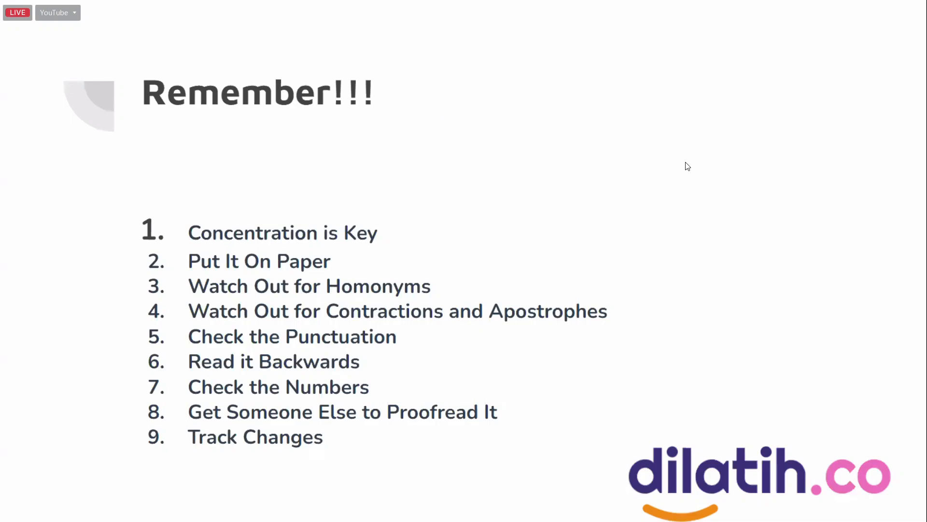
{"action": "mouse_move", "coordinate": [738, 267]}
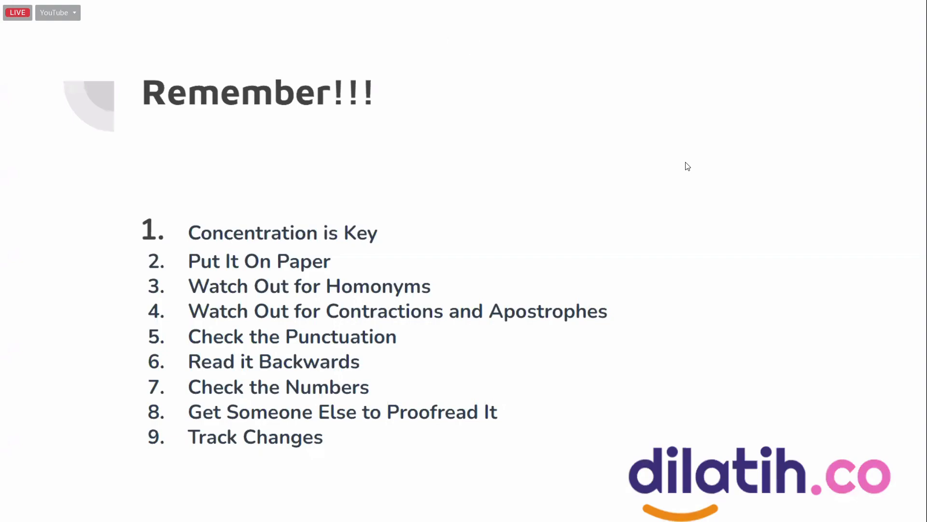
{"action": "mouse_move", "coordinate": [902, 30]}
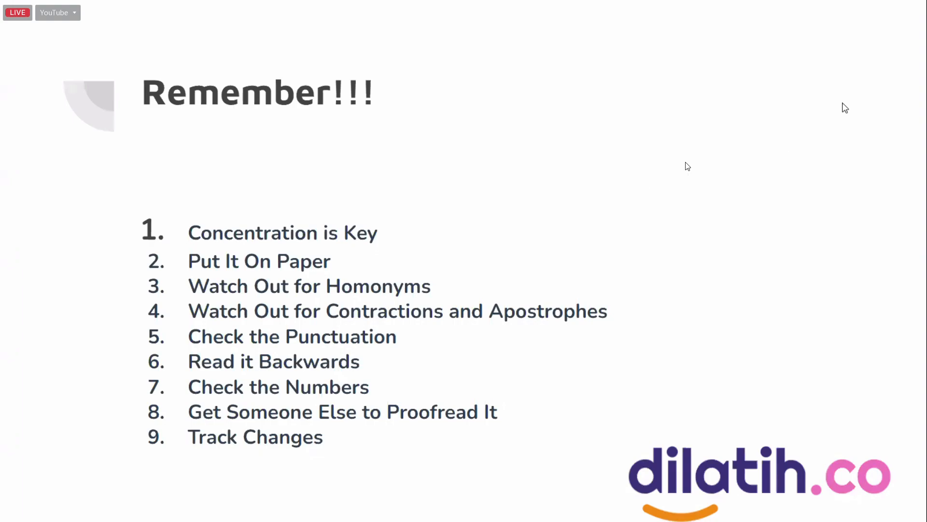
{"action": "mouse_move", "coordinate": [774, 223]}
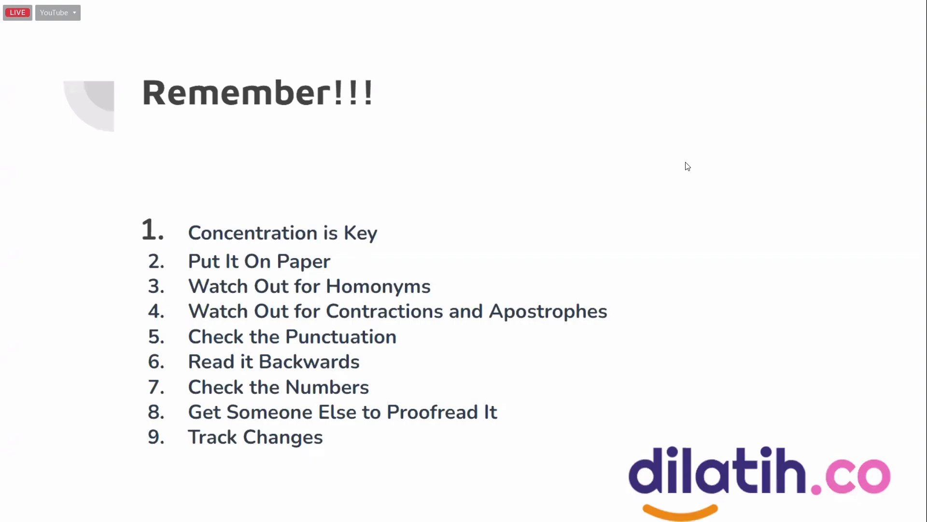
{"action": "mouse_move", "coordinate": [919, 252]}
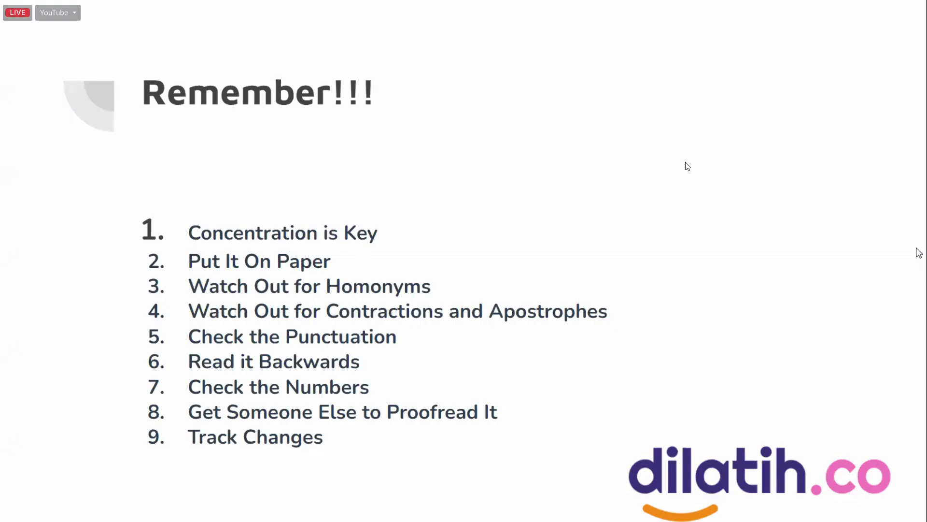
{"action": "mouse_move", "coordinate": [852, 264]}
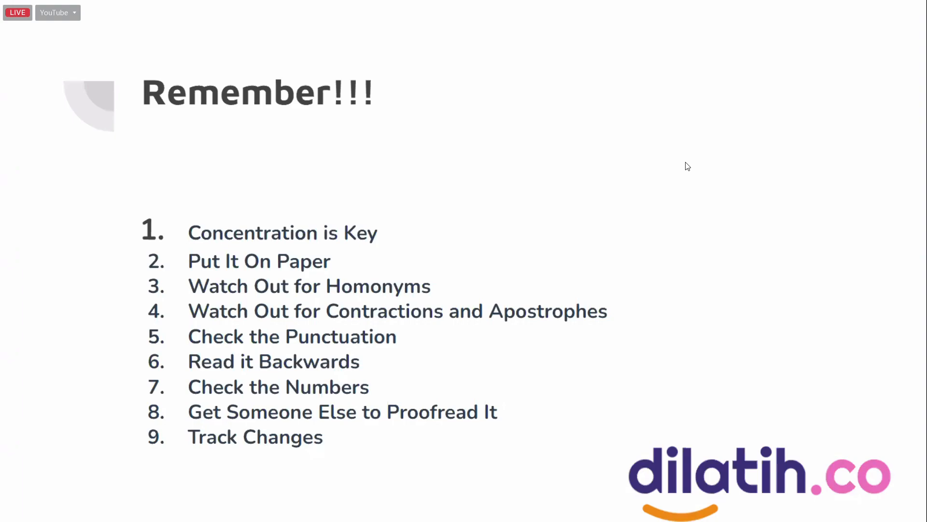
{"action": "mouse_move", "coordinate": [800, 233]}
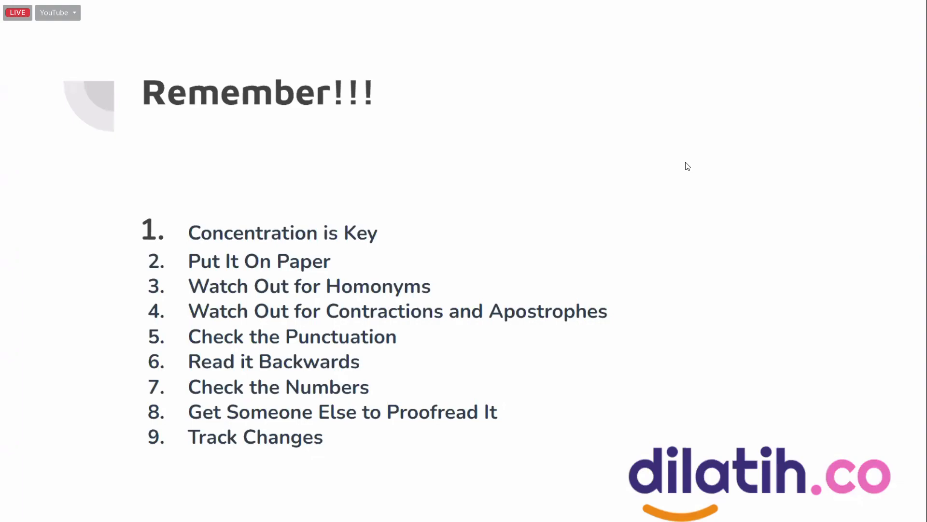
{"action": "mouse_move", "coordinate": [752, 265]}
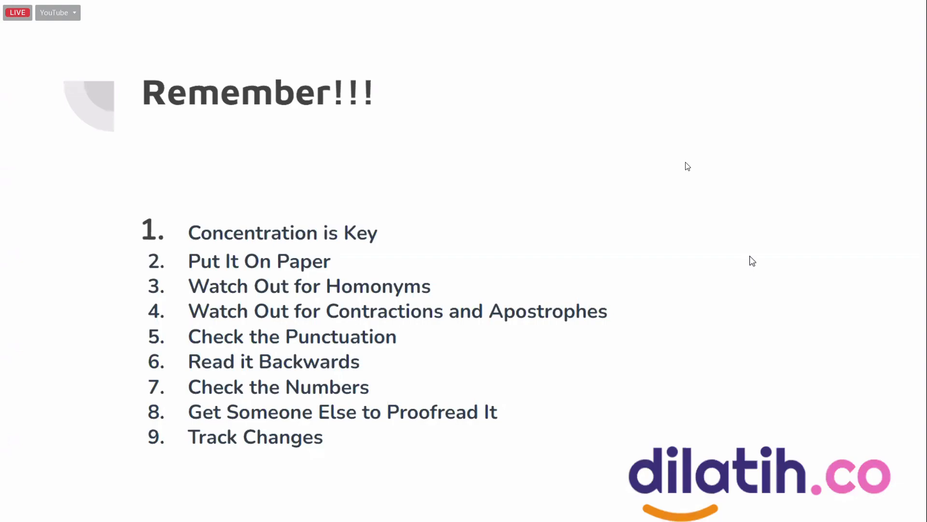
{"action": "mouse_move", "coordinate": [594, 247]}
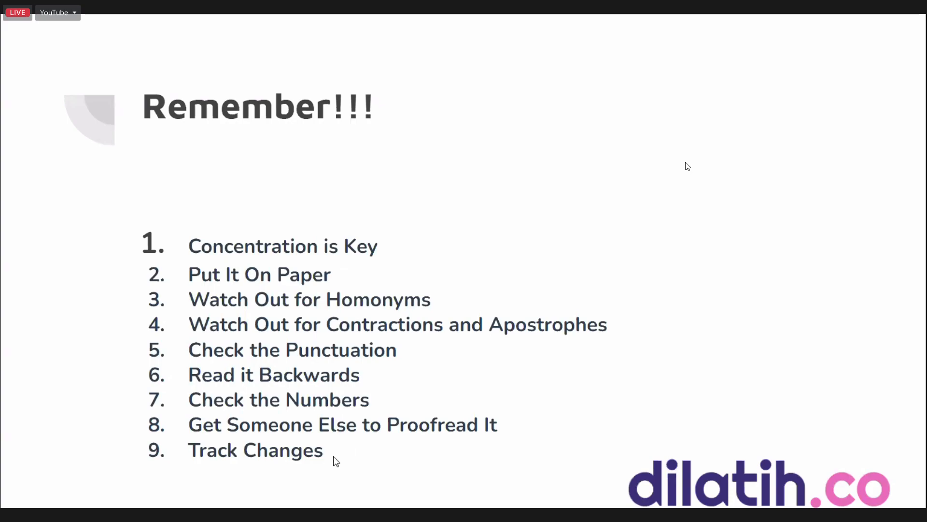
{"action": "mouse_move", "coordinate": [506, 407]}
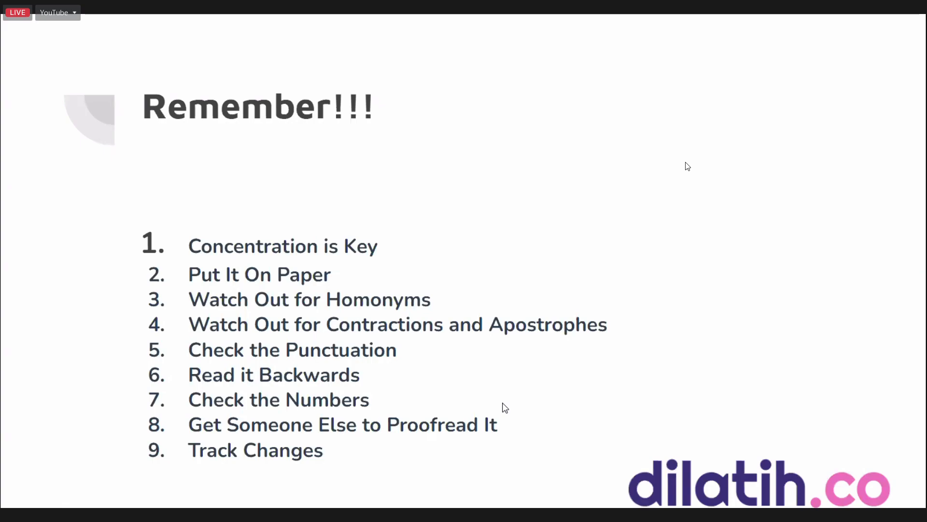
{"action": "mouse_move", "coordinate": [805, 376]}
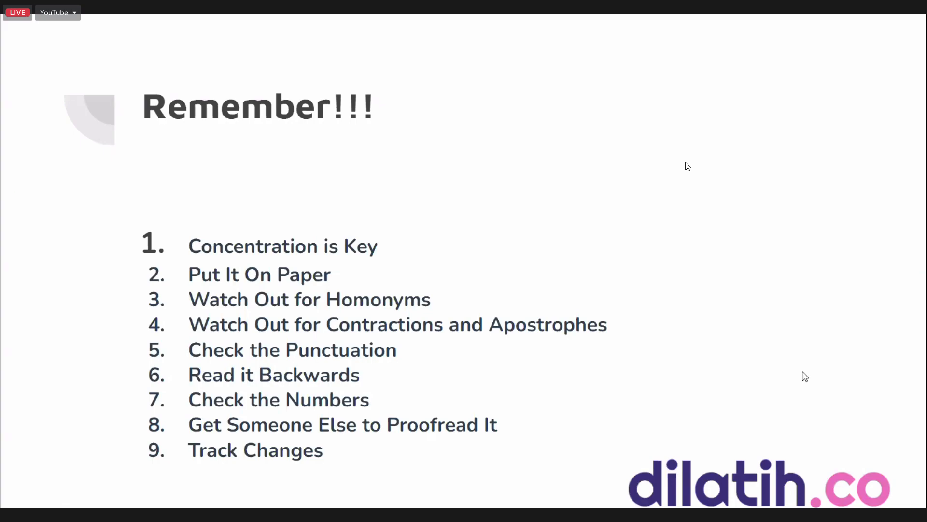
{"action": "mouse_move", "coordinate": [769, 331]}
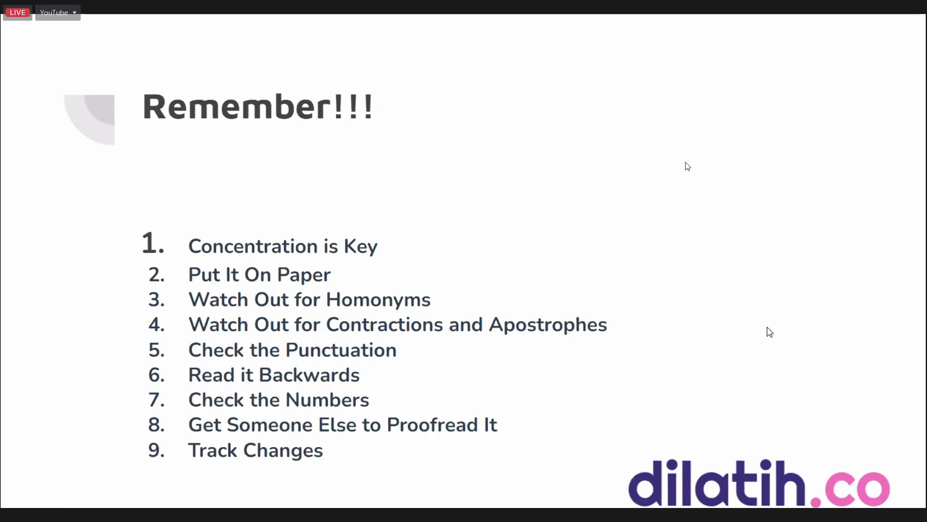
{"action": "mouse_move", "coordinate": [531, 443]}
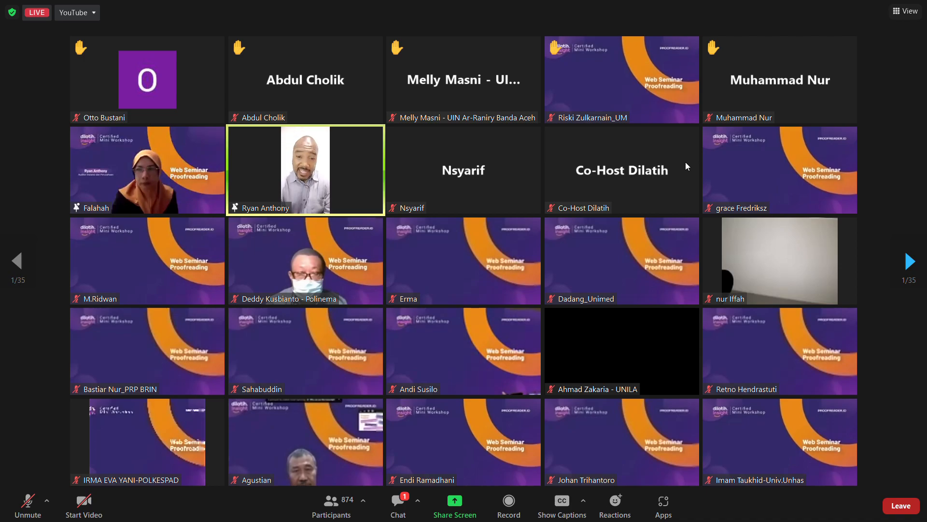
{"action": "mouse_move", "coordinate": [910, 262]}
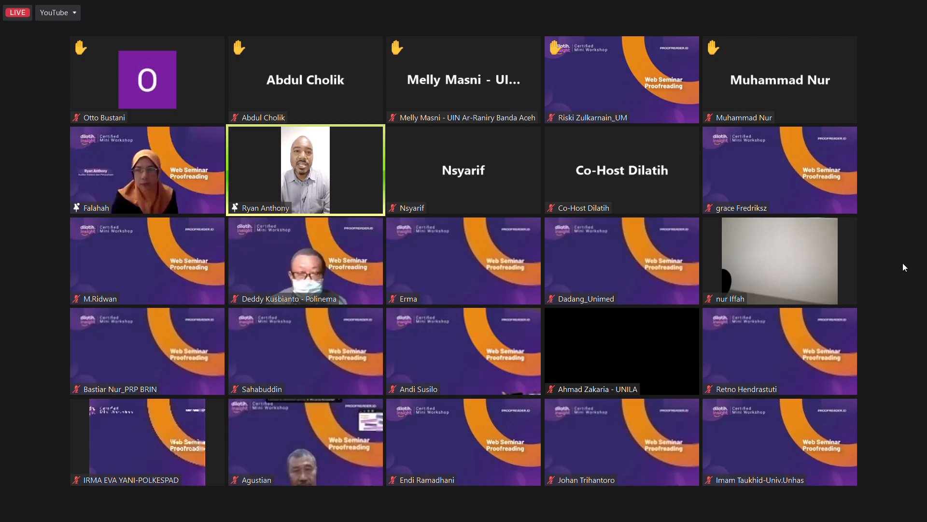
{"action": "mouse_move", "coordinate": [899, 266]}
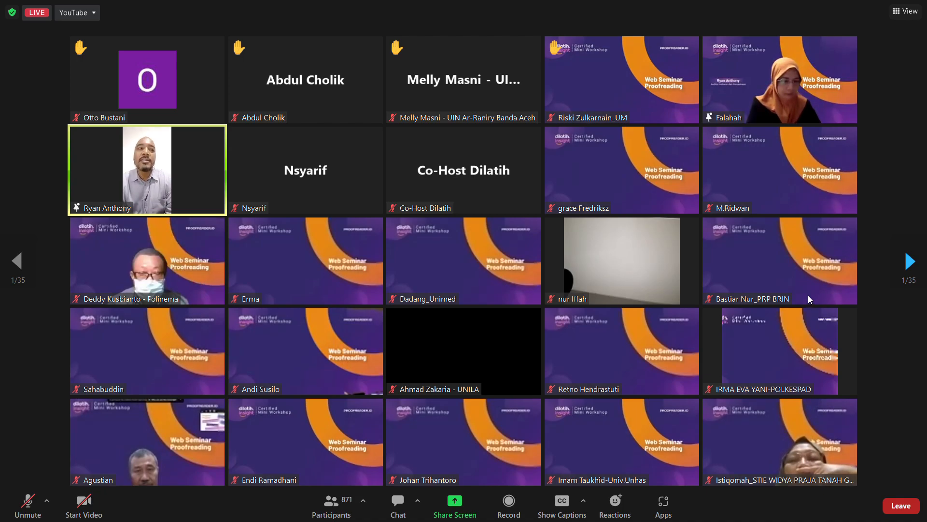
{"action": "mouse_move", "coordinate": [438, 425]}
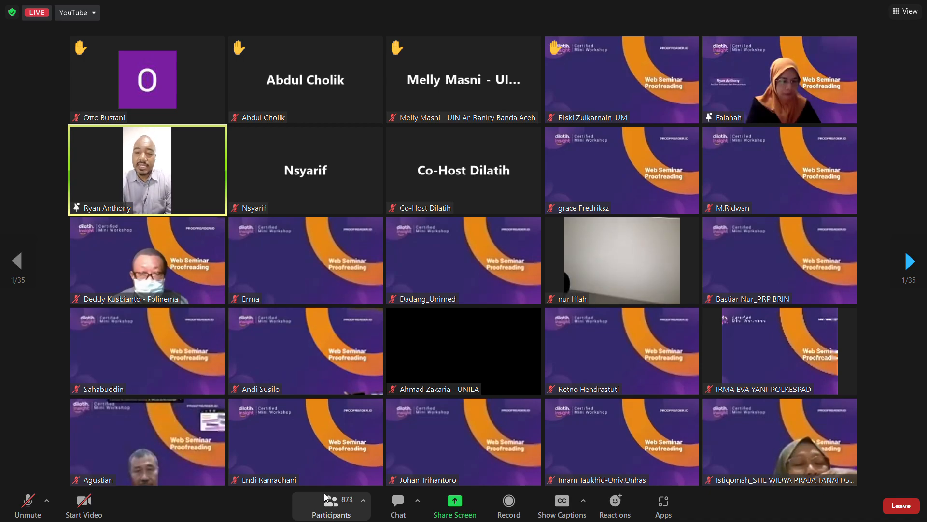
{"action": "mouse_move", "coordinate": [495, 476]}
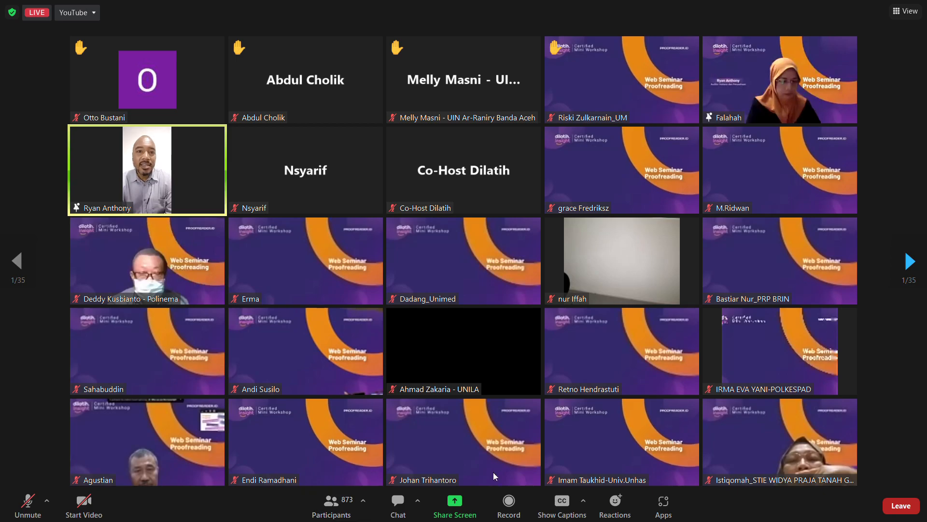
{"action": "mouse_move", "coordinate": [886, 381]}
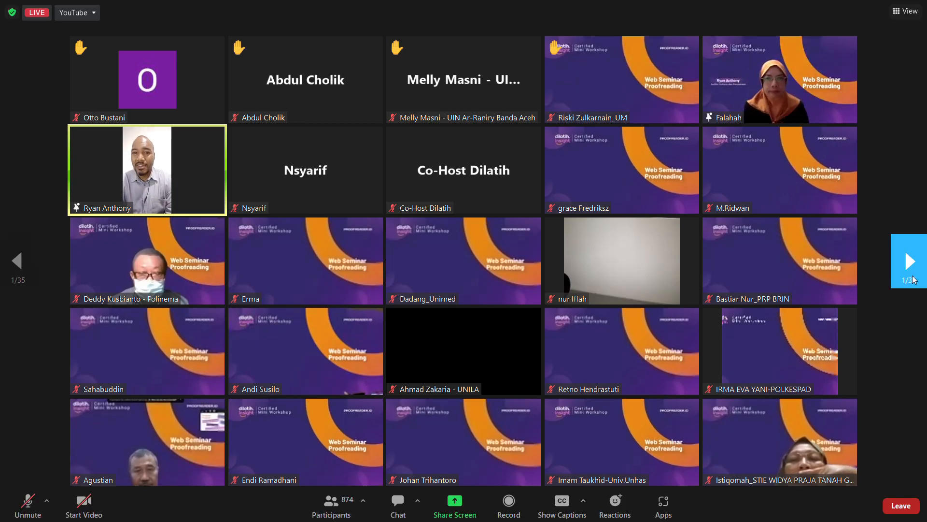
Page the attendee gallery forward through pages three and four
{"action": "left_click", "coordinate": [908, 261]}
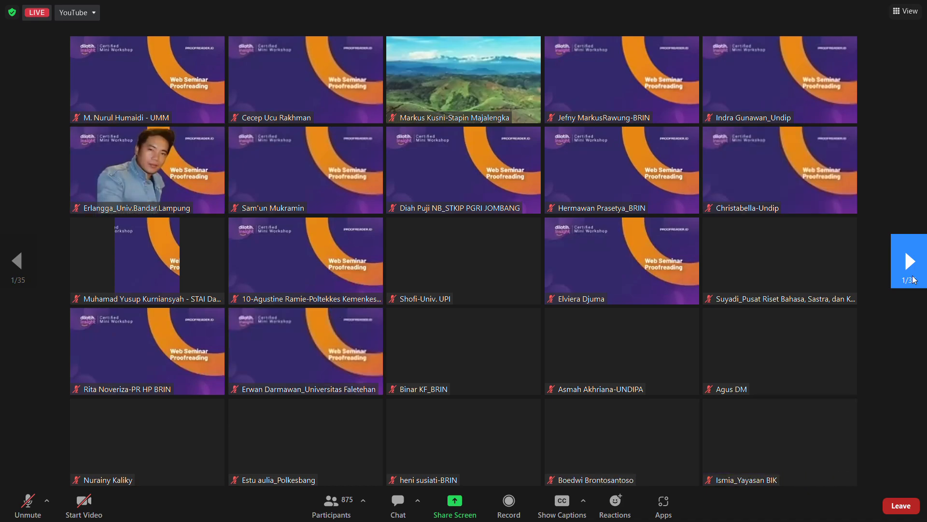
{"action": "left_click", "coordinate": [909, 261]}
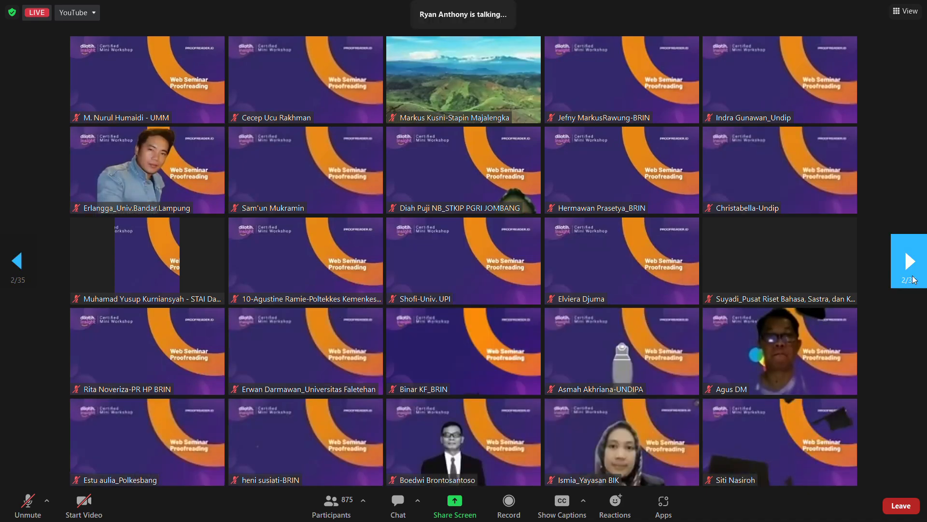
{"action": "left_click", "coordinate": [908, 260]}
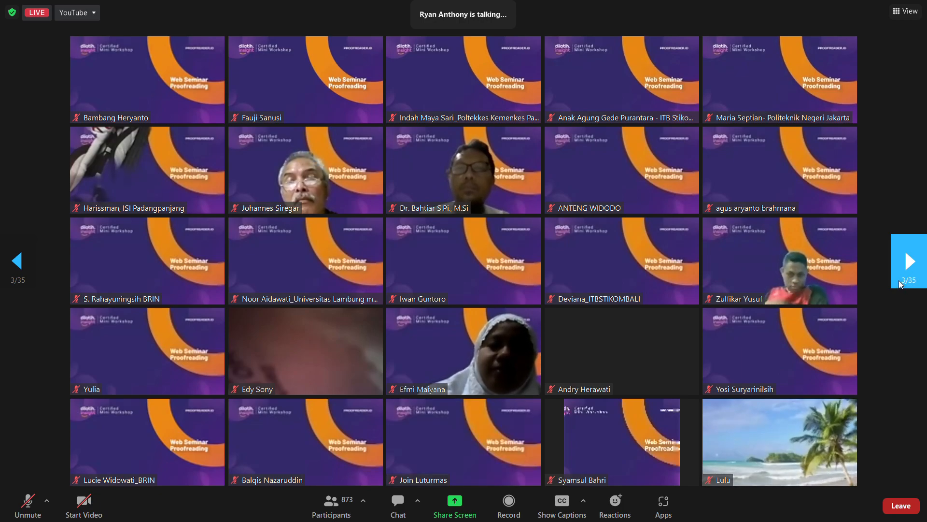
{"action": "left_click", "coordinate": [909, 260]}
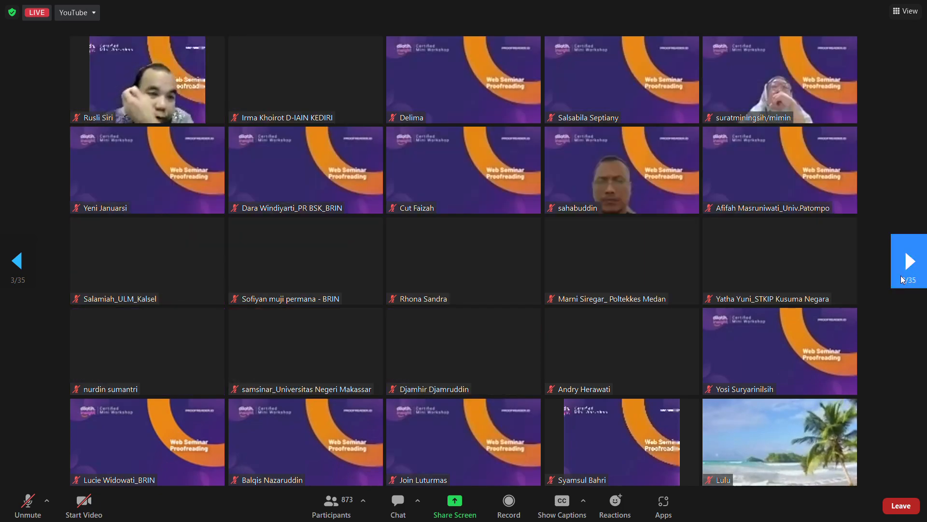
{"action": "left_click", "coordinate": [909, 260]}
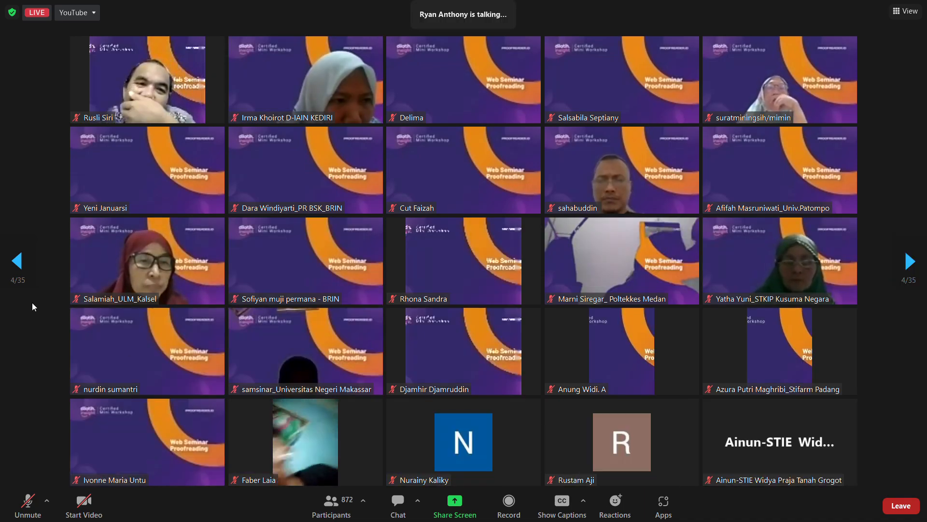
Page the gallery back to the third page of attendee tiles
{"action": "left_click", "coordinate": [16, 262]}
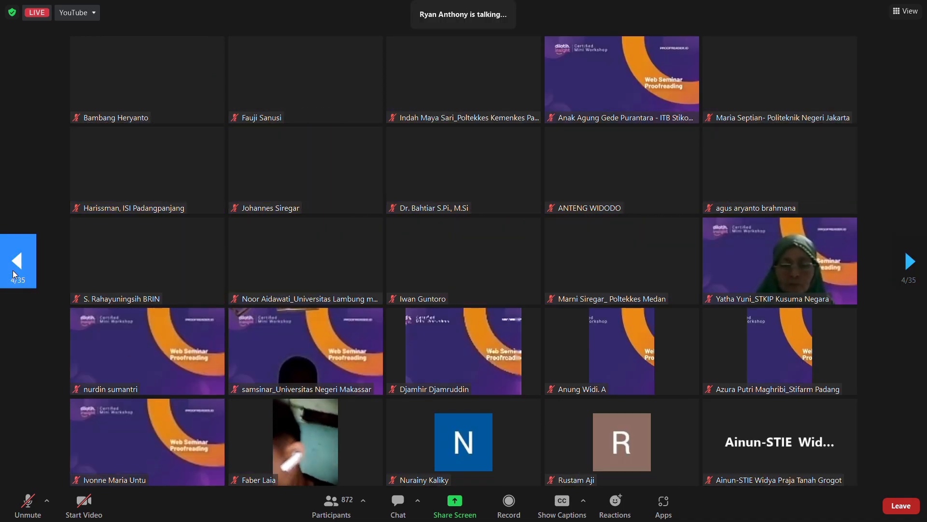
{"action": "left_click", "coordinate": [17, 261]}
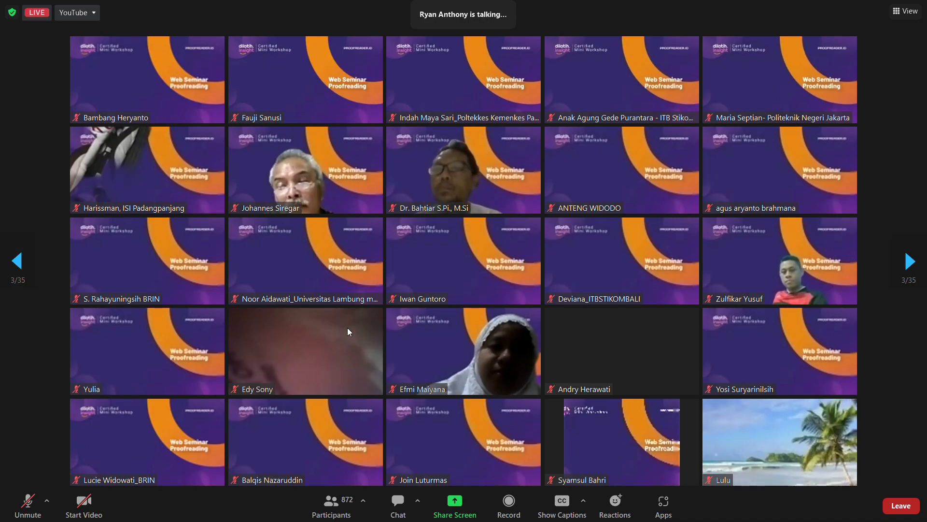
{"action": "mouse_move", "coordinate": [606, 305]}
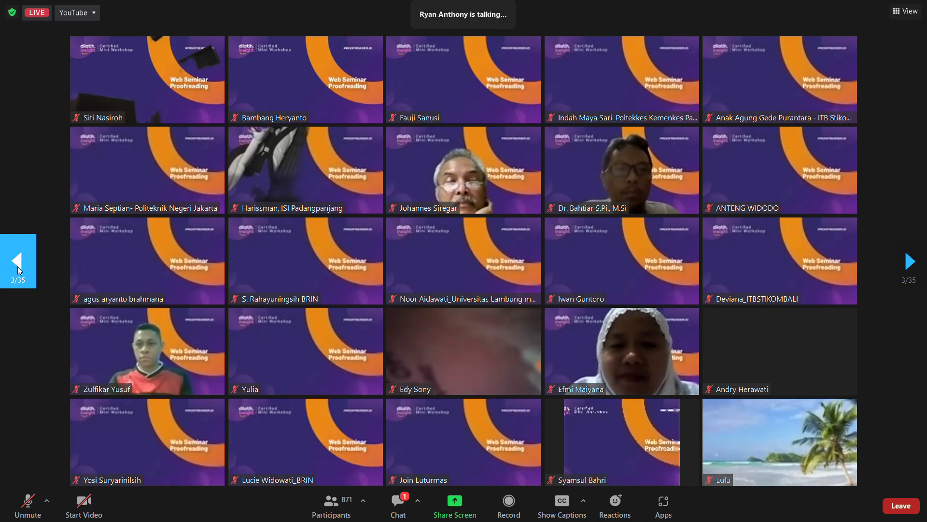
Page the gallery back through page two to the first page showing the presenter
{"action": "left_click", "coordinate": [18, 260]}
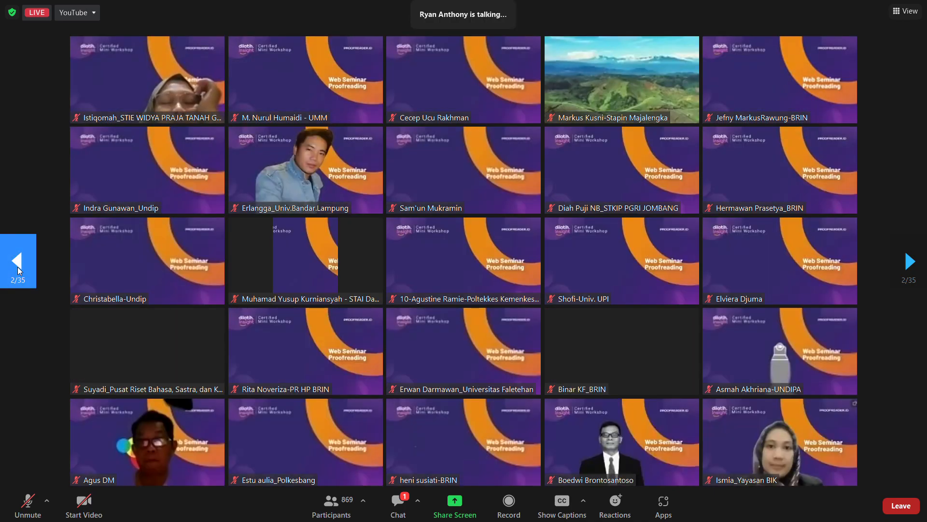
{"action": "left_click", "coordinate": [17, 262]}
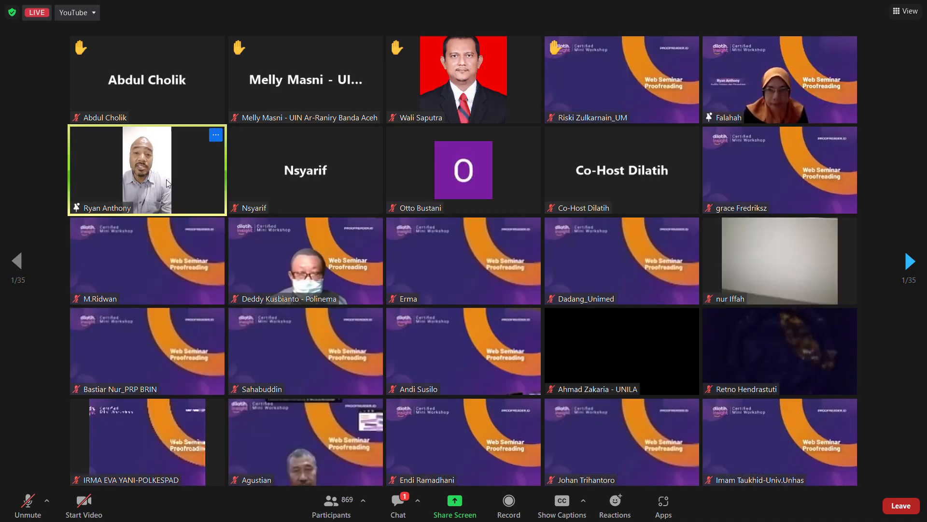